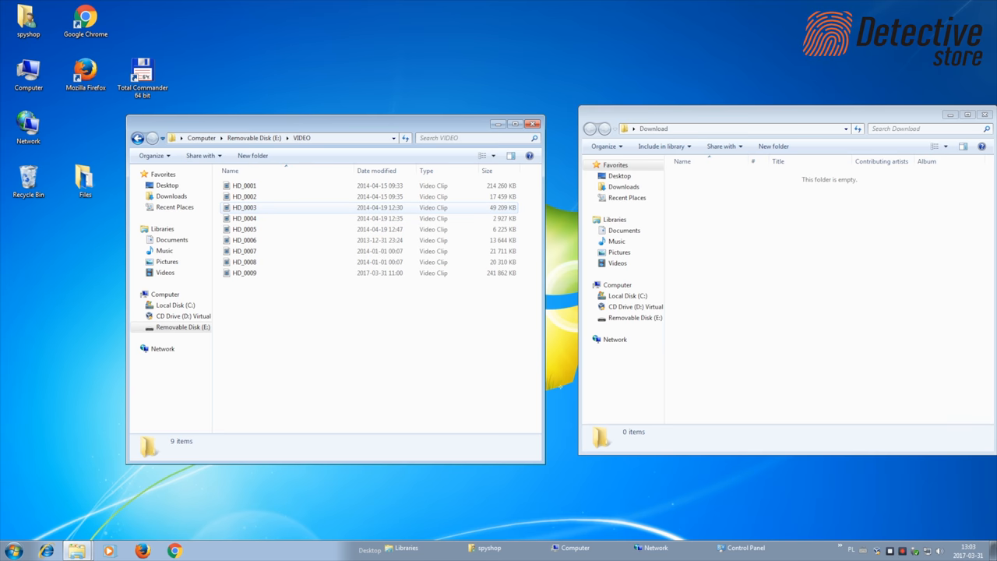
{"action": "mouse_move", "coordinate": [245, 218]}
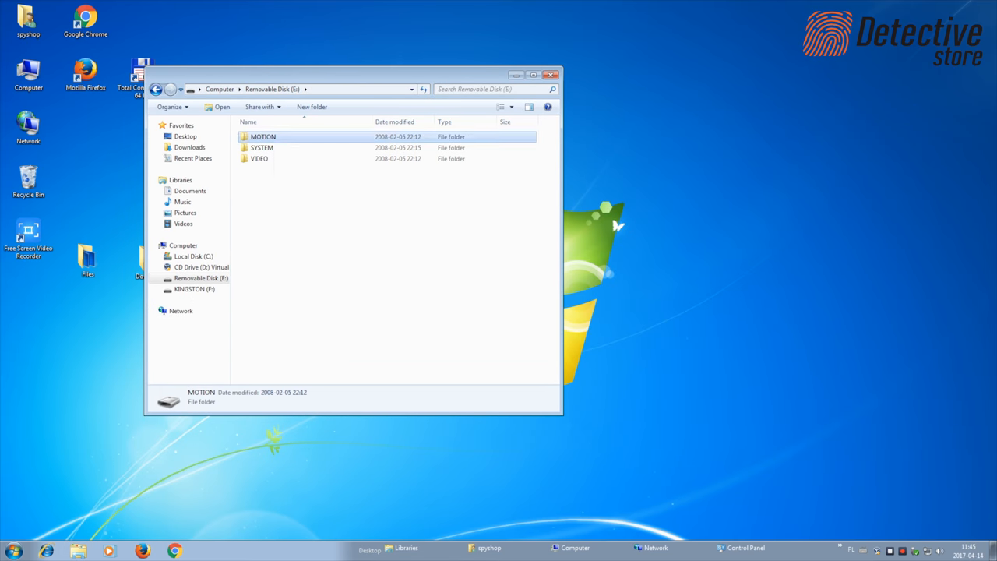
Step: Enter the MOTION folder on Removable Disk (E:) and play clip M_0001 in Media Player Classic
{"action": "double_click", "coordinate": [263, 136]}
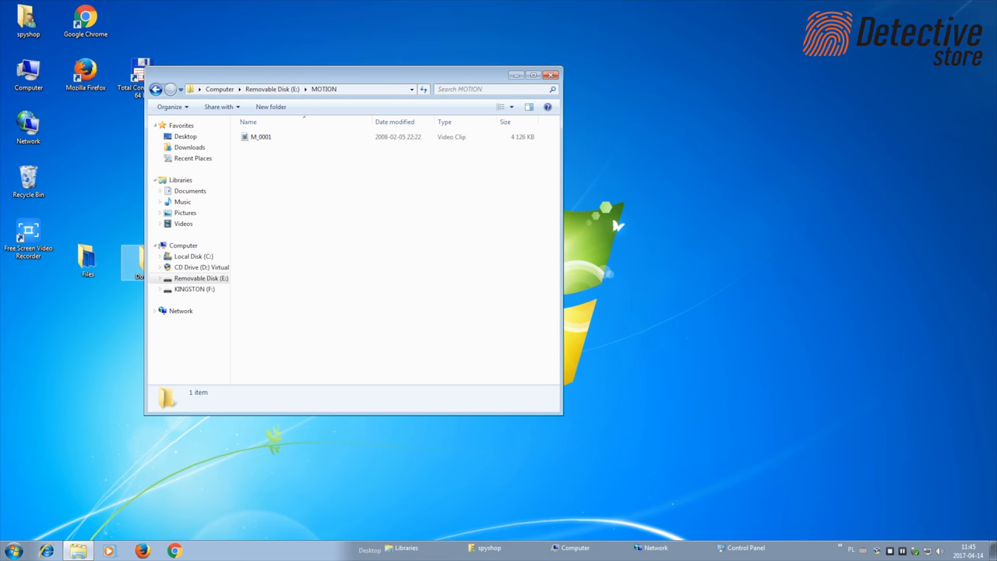
{"action": "double_click", "coordinate": [262, 137]}
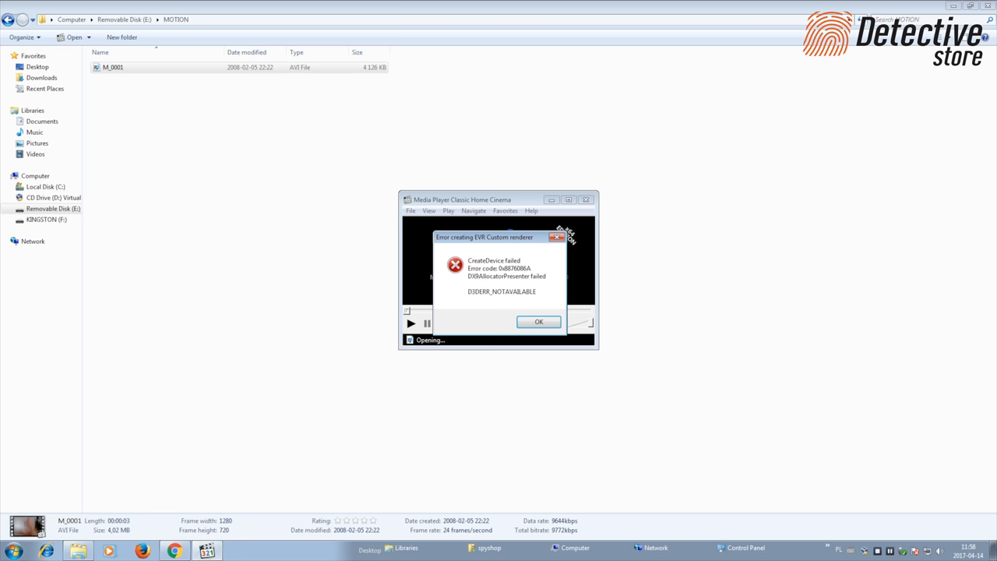